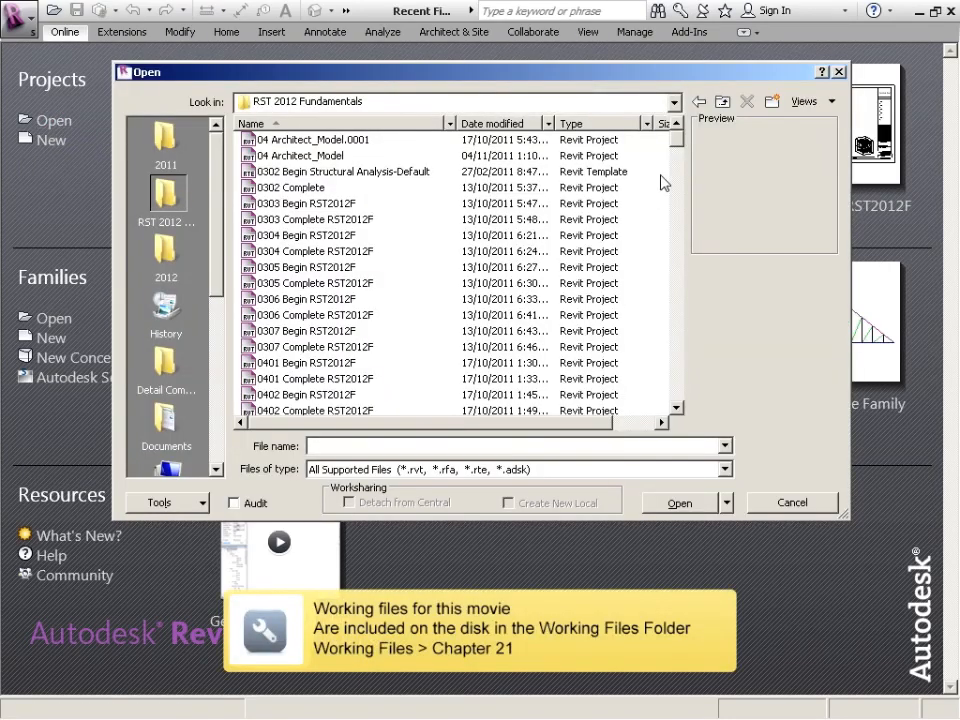
- Open the 2005 Complete RST2012F project from the Open dialog
scroll("down", 3)
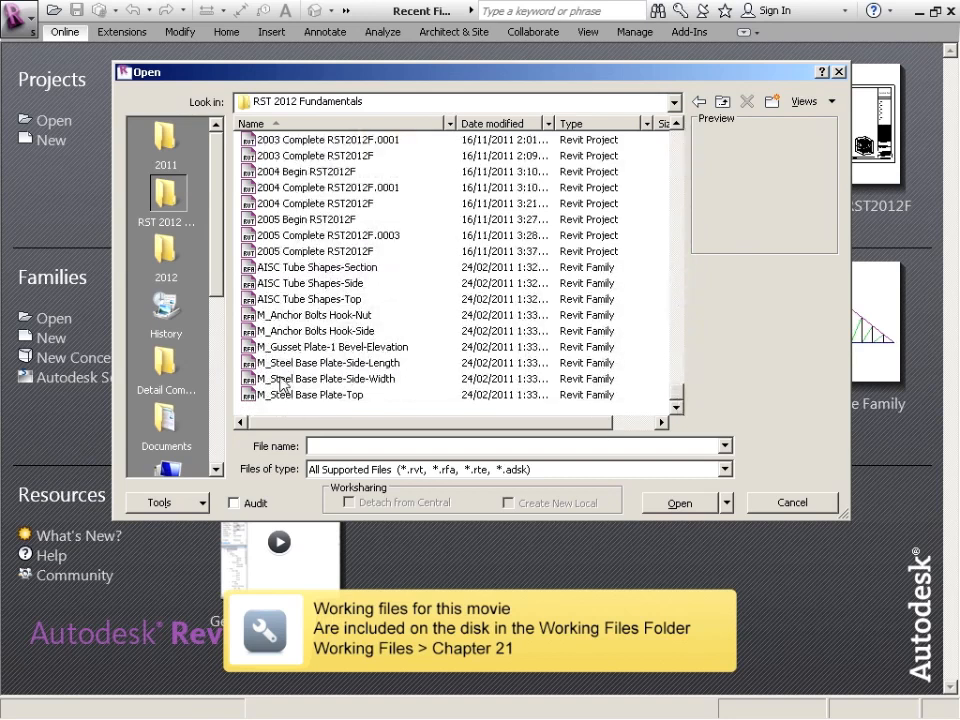
left_click(316, 252)
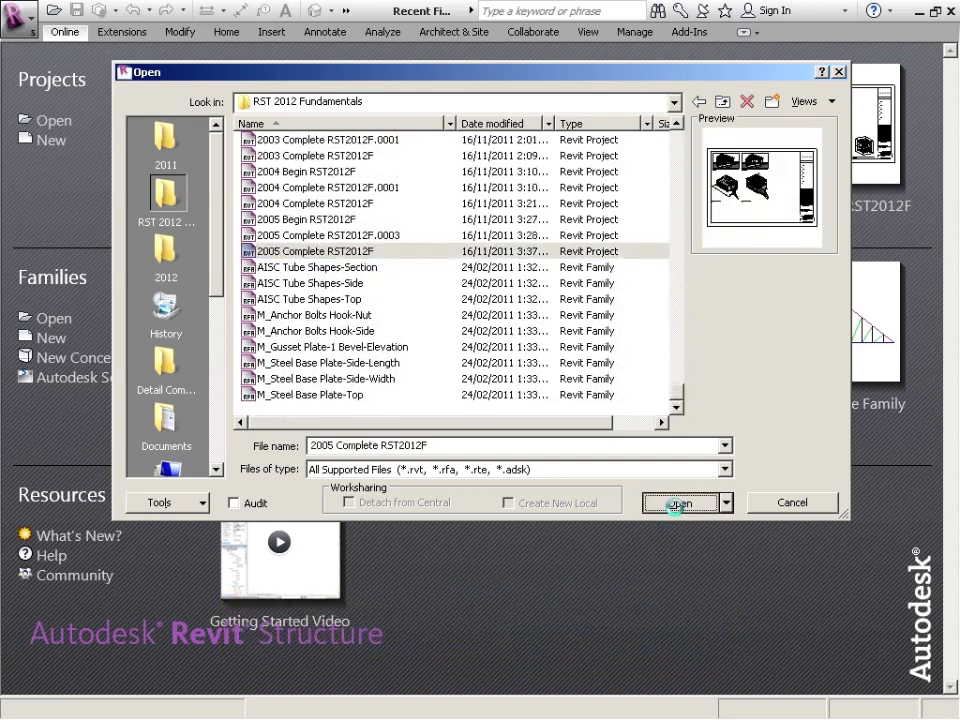
left_click(680, 502)
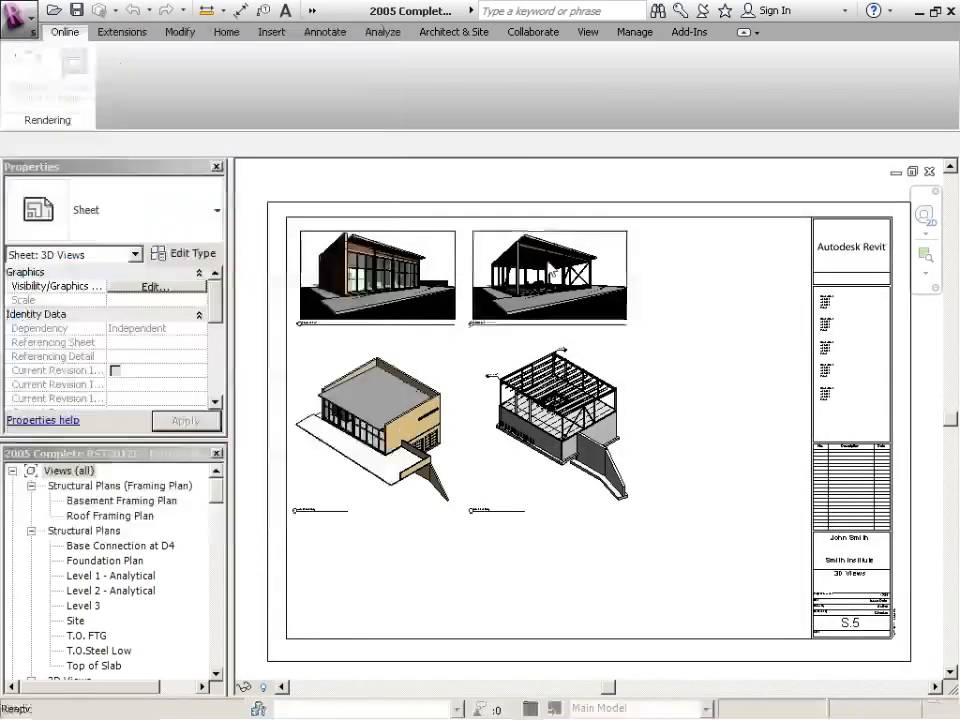
- Save copies as 2101 Begin RST2012F and 2101 Complete RST2012F
left_click(76, 10)
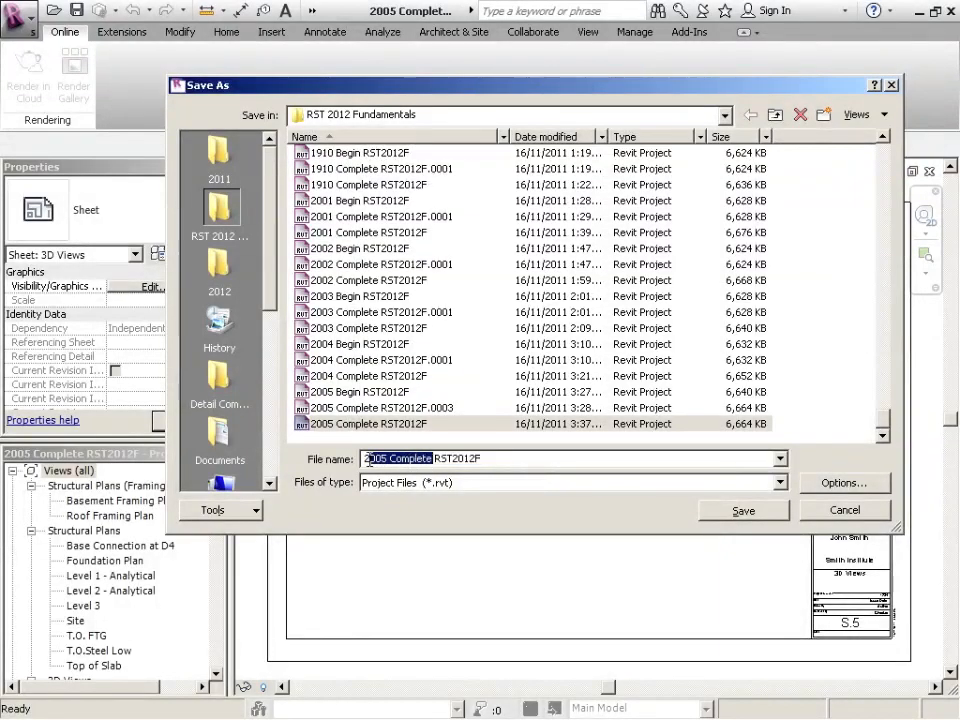
type("2101 Be")
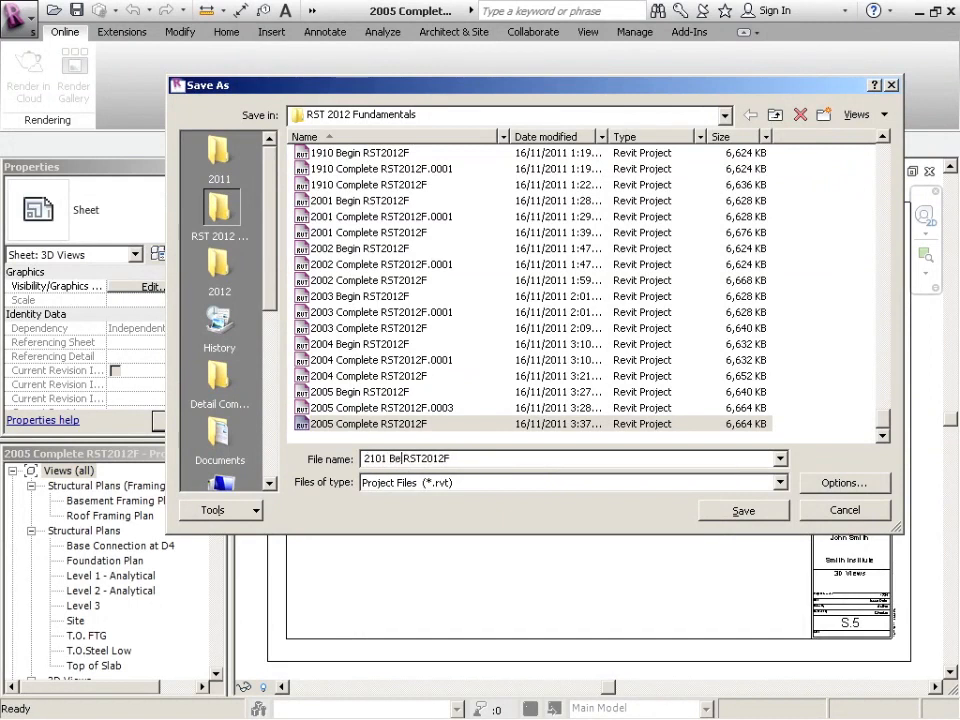
left_click(18, 12)
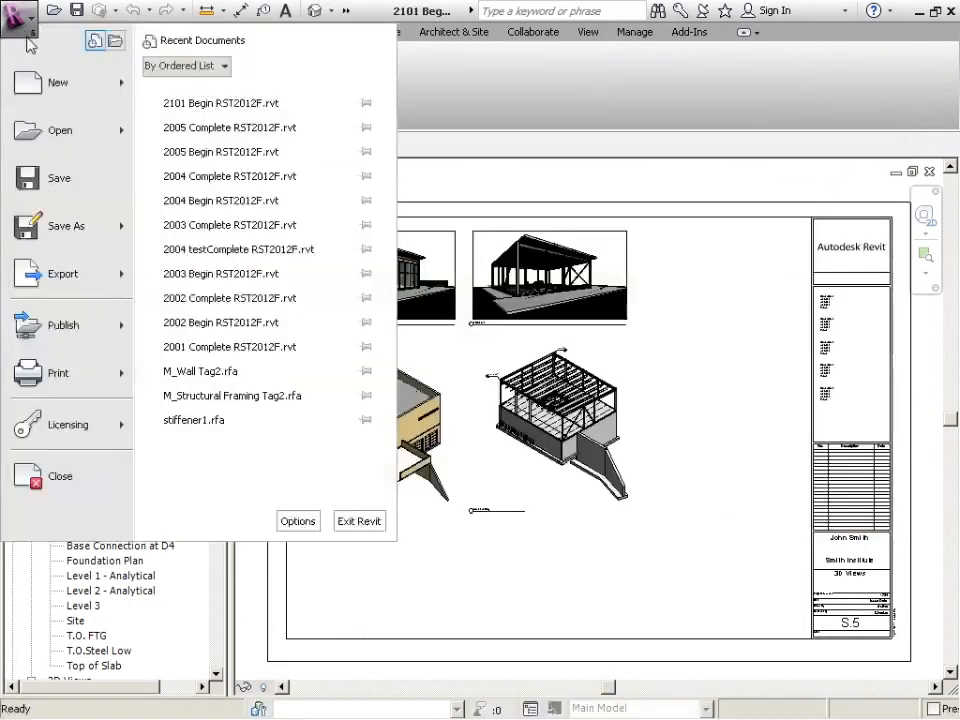
left_click(66, 224)
type("2101 Complete RST2012F")
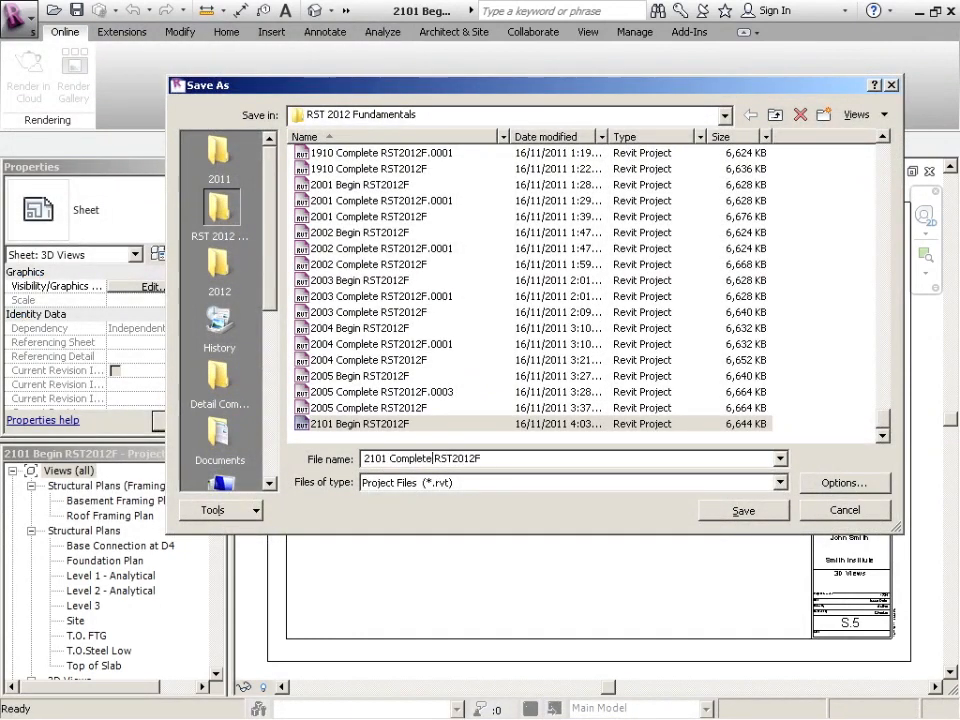
left_click(742, 512)
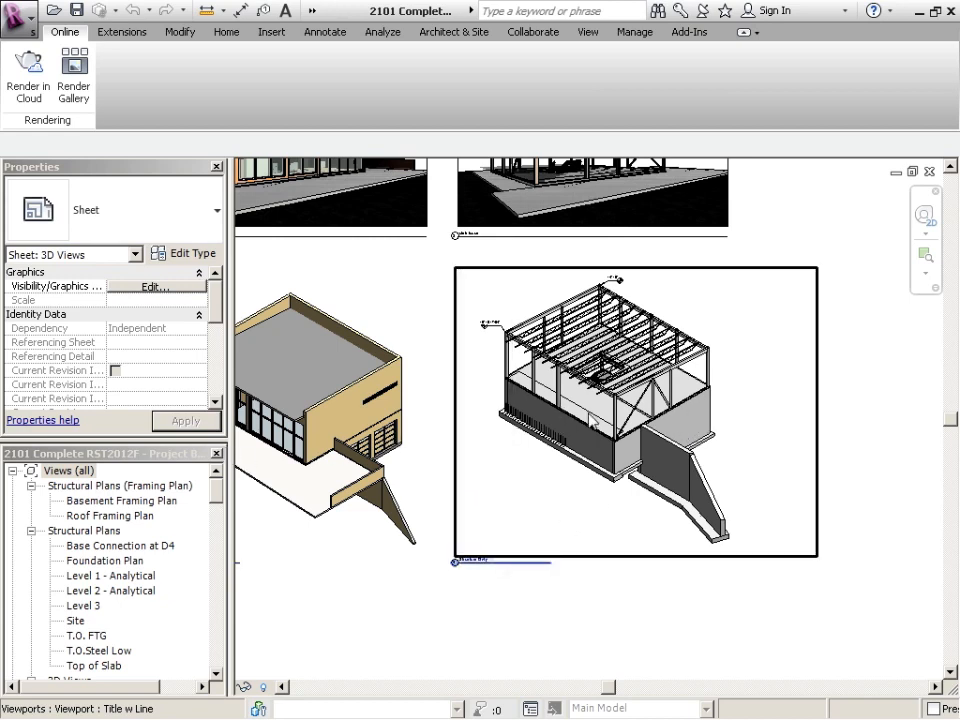
- Scroll the Project Browser down toward the 3D Views listing
scroll("down", 3)
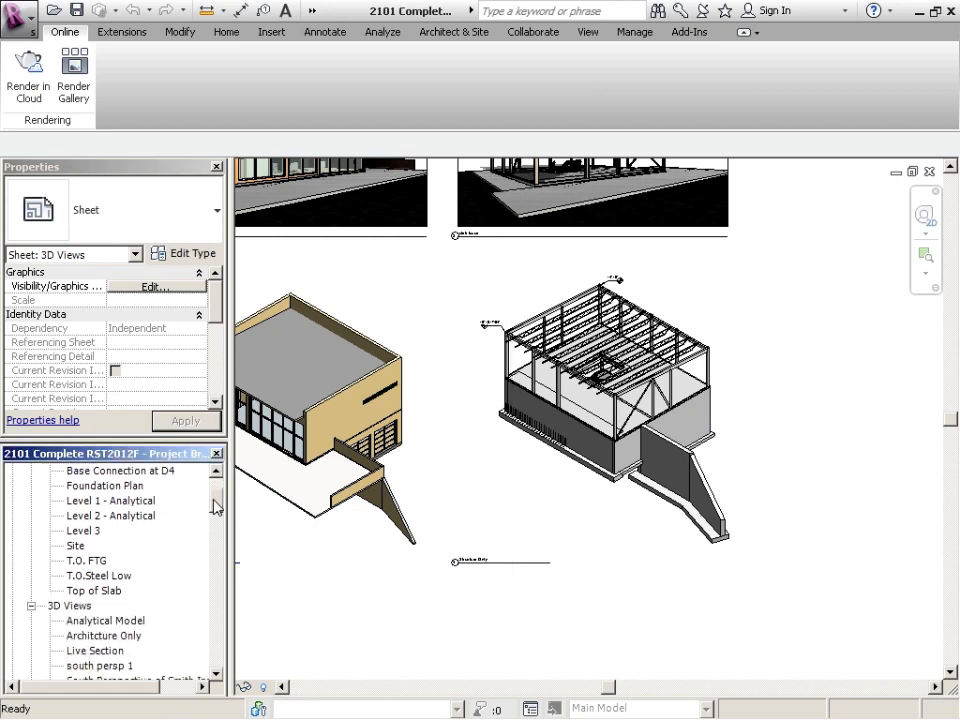
scroll("down", 3)
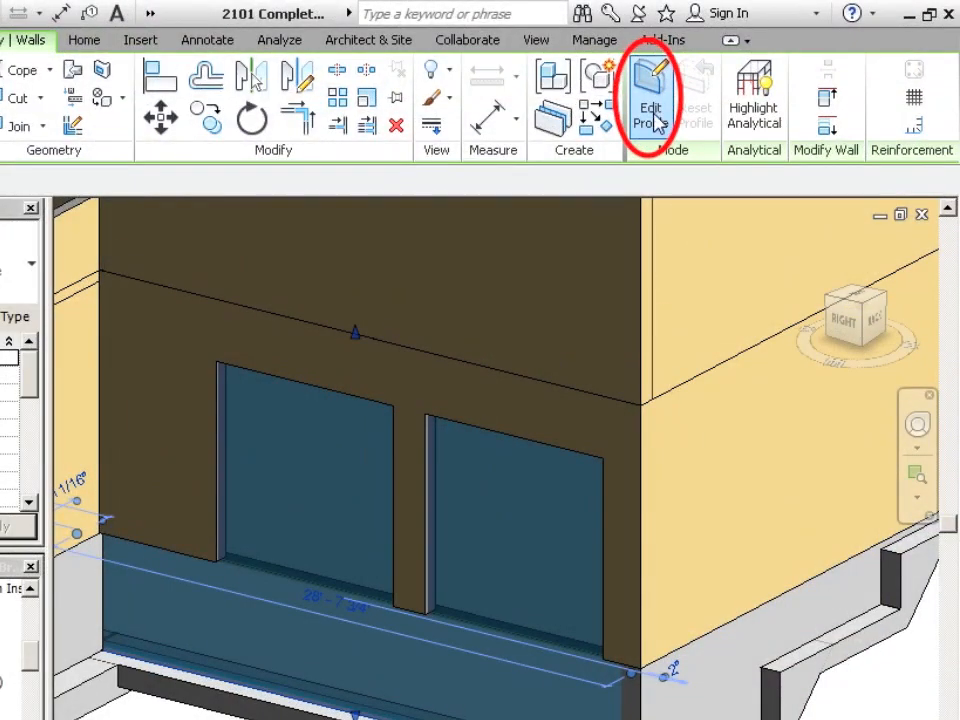
- Edit the foundation wall's profile, sketching the outline around the two door openings
left_click(652, 96)
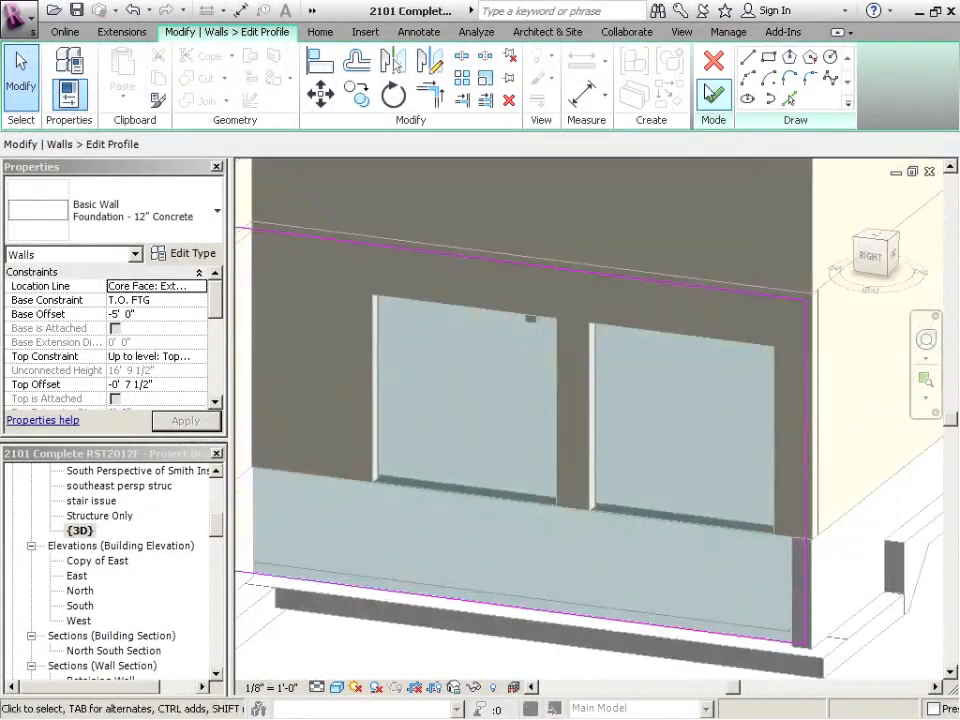
left_click(788, 98)
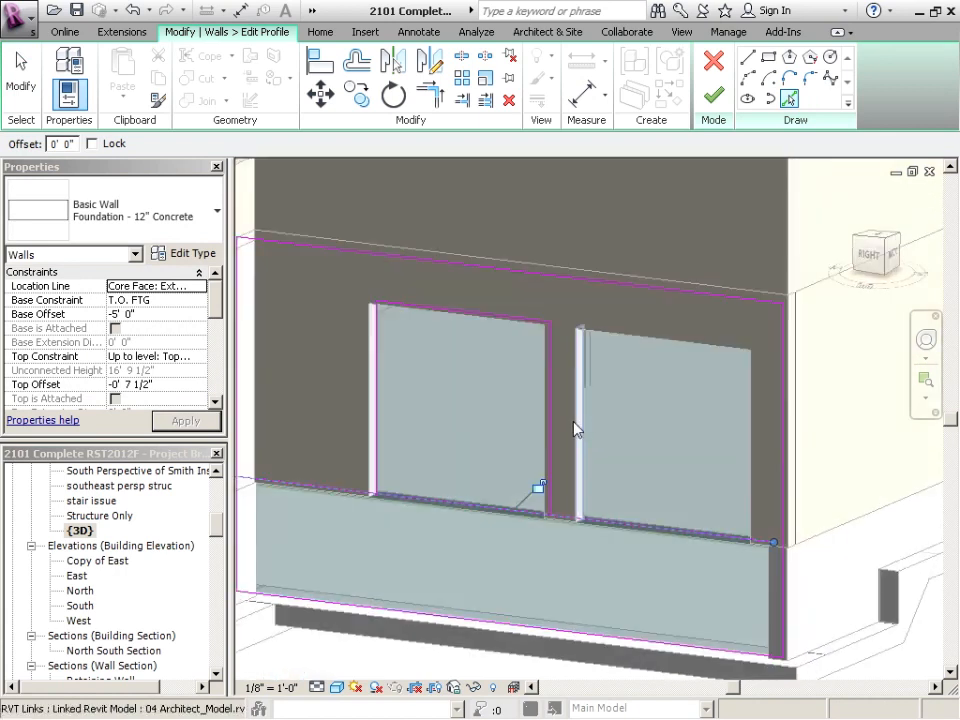
left_click_drag(576, 430, 680, 440)
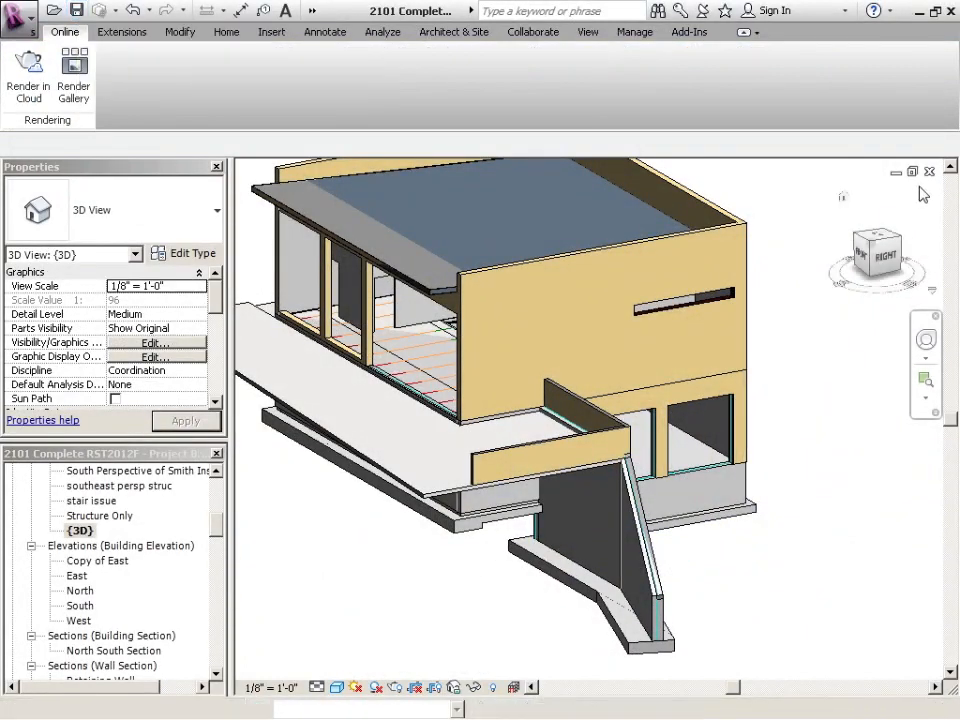
- Open 04 Architect_Model through the Application Menu's Open dialog
left_click(76, 8)
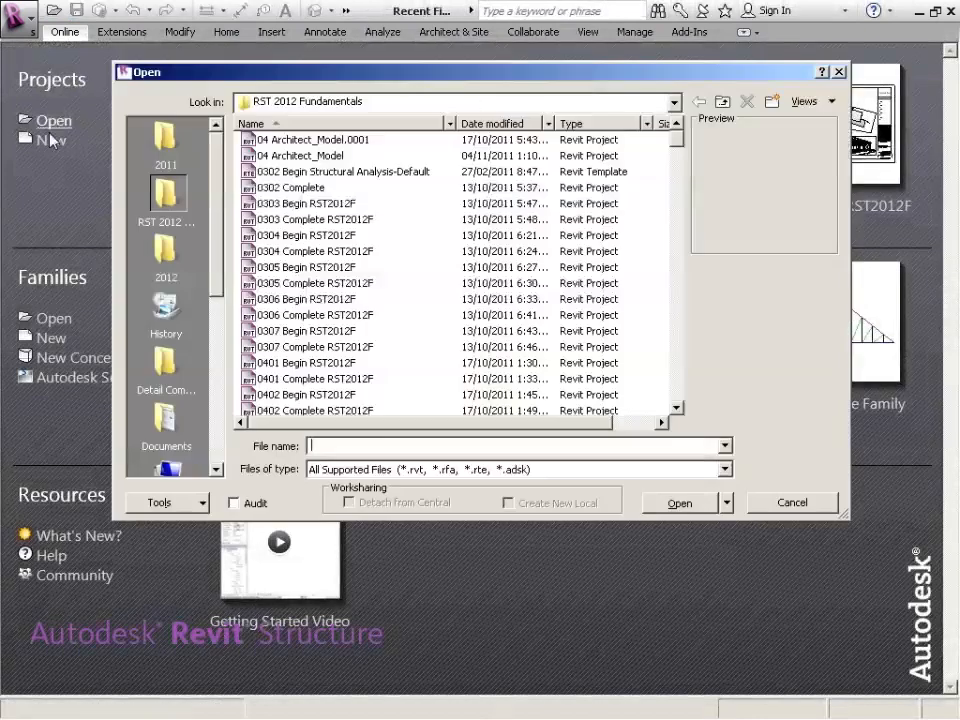
left_click(310, 156)
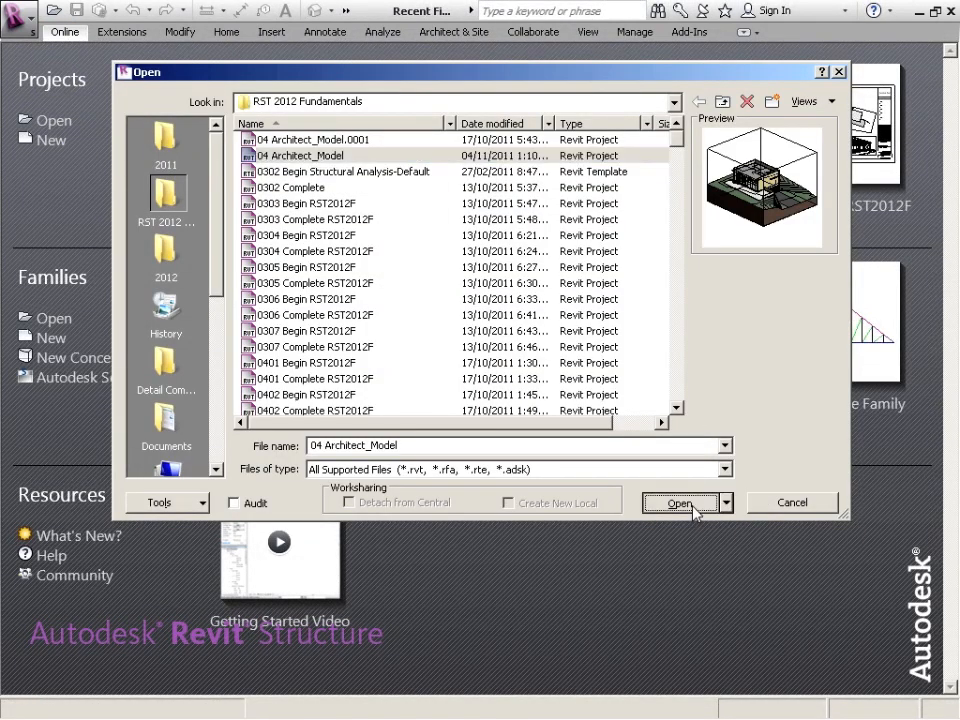
left_click(680, 502)
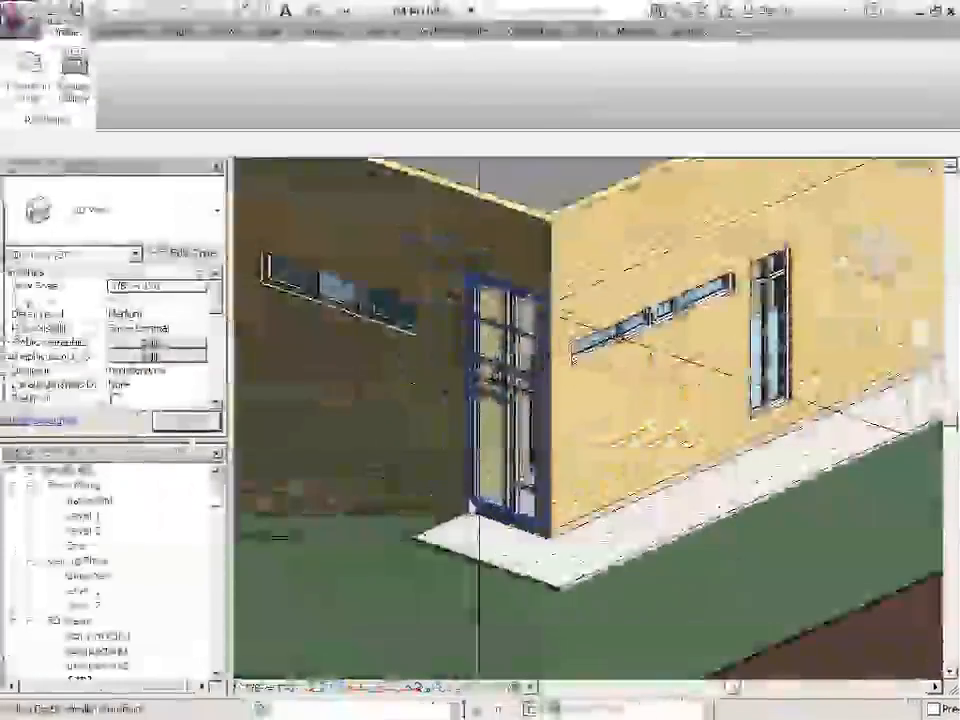
- View perspective1 and perspective2, then save and close as 2101 Architect_Model
double_click(84, 516)
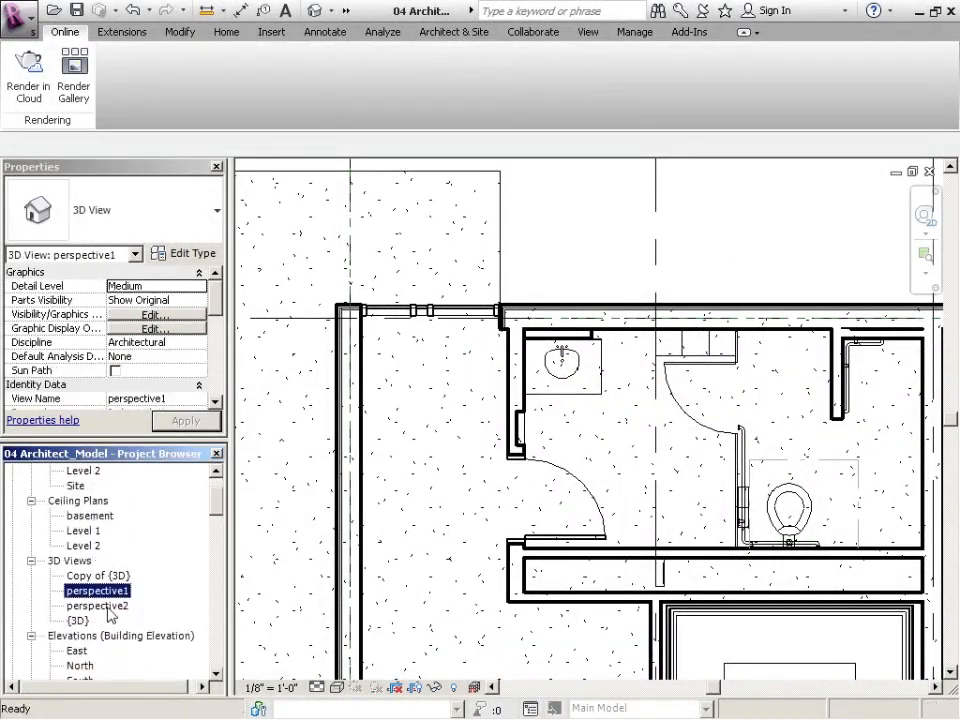
mouse_move(100, 610)
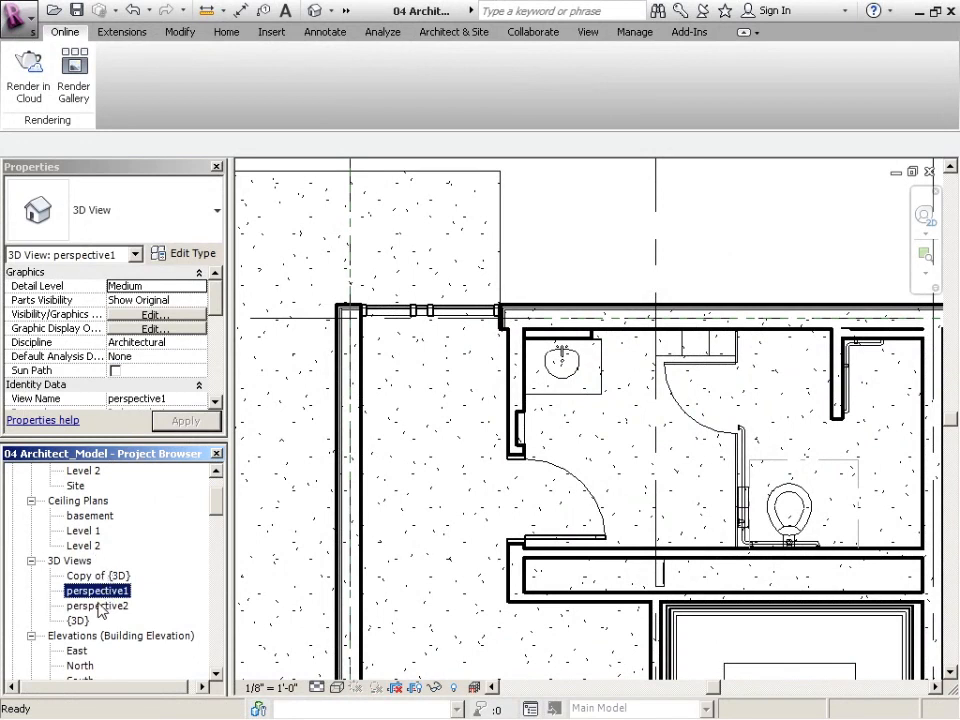
double_click(78, 620)
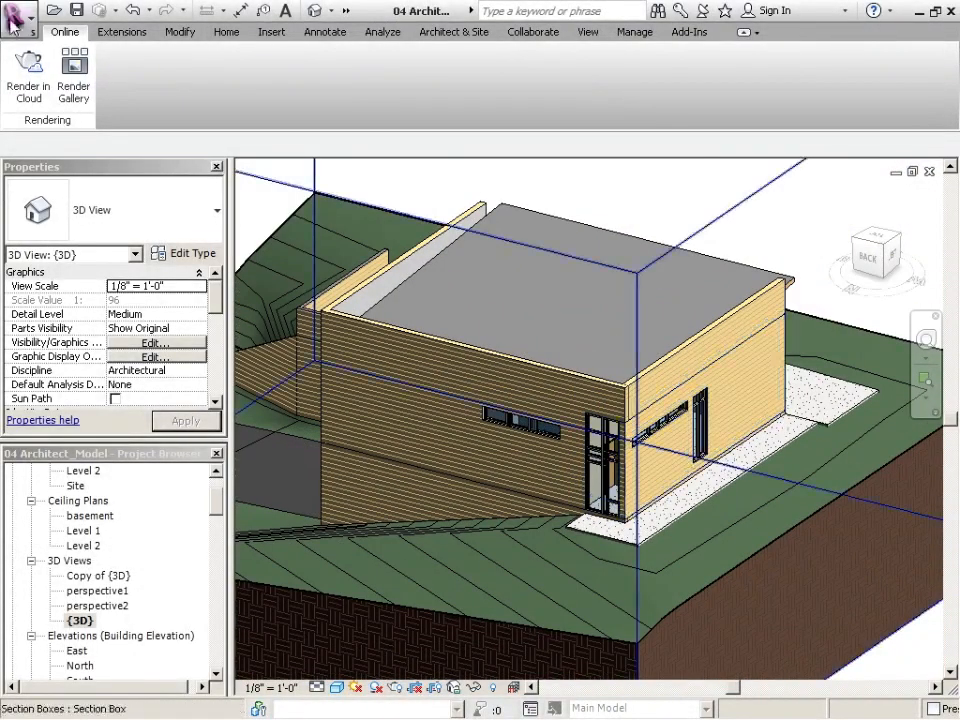
left_click(20, 18)
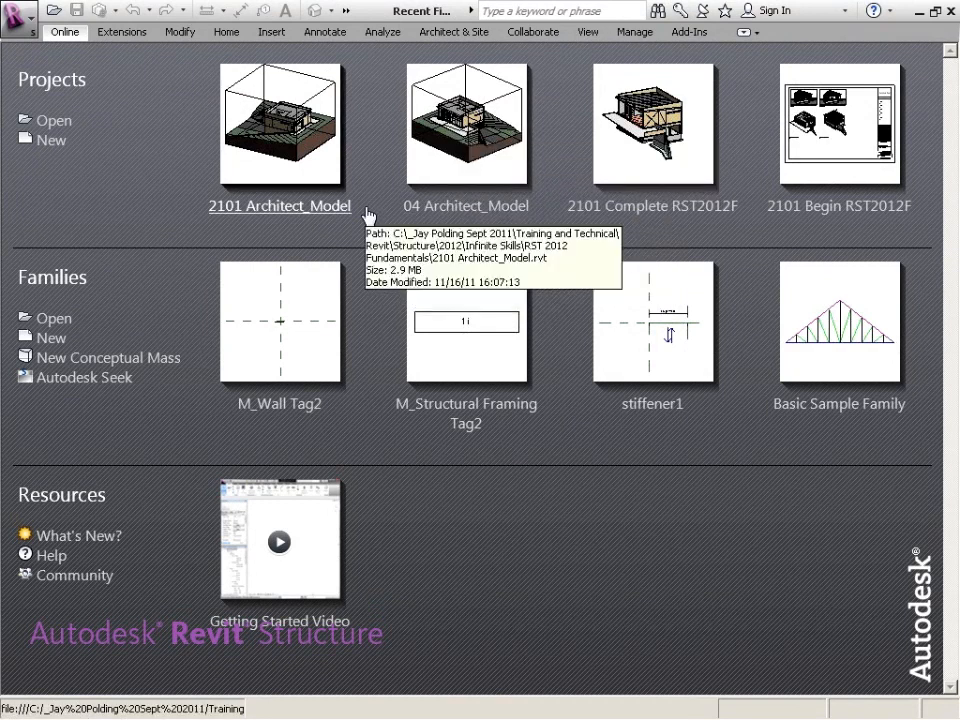
mouse_move(620, 218)
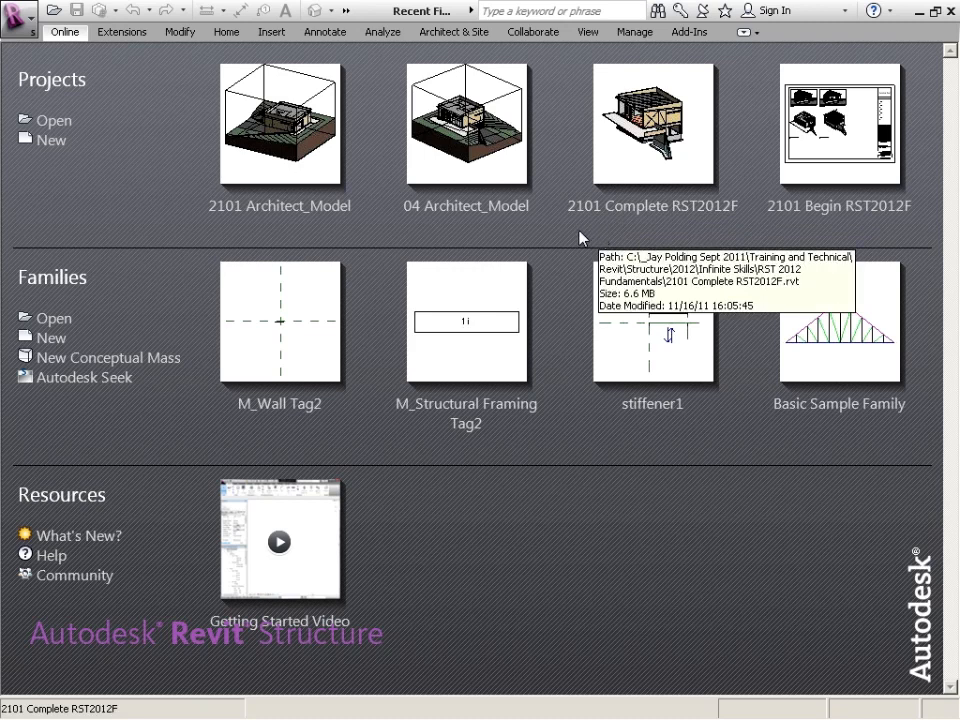
mouse_move(448, 264)
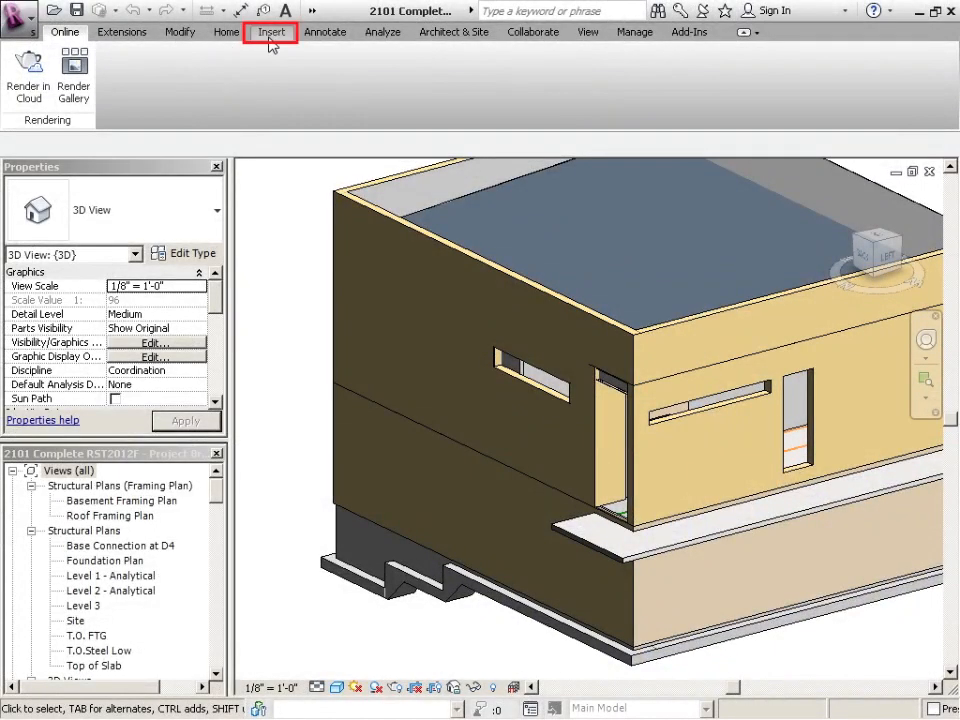
- Bring up Manage Links from the Insert tab to list the linked models
left_click(272, 32)
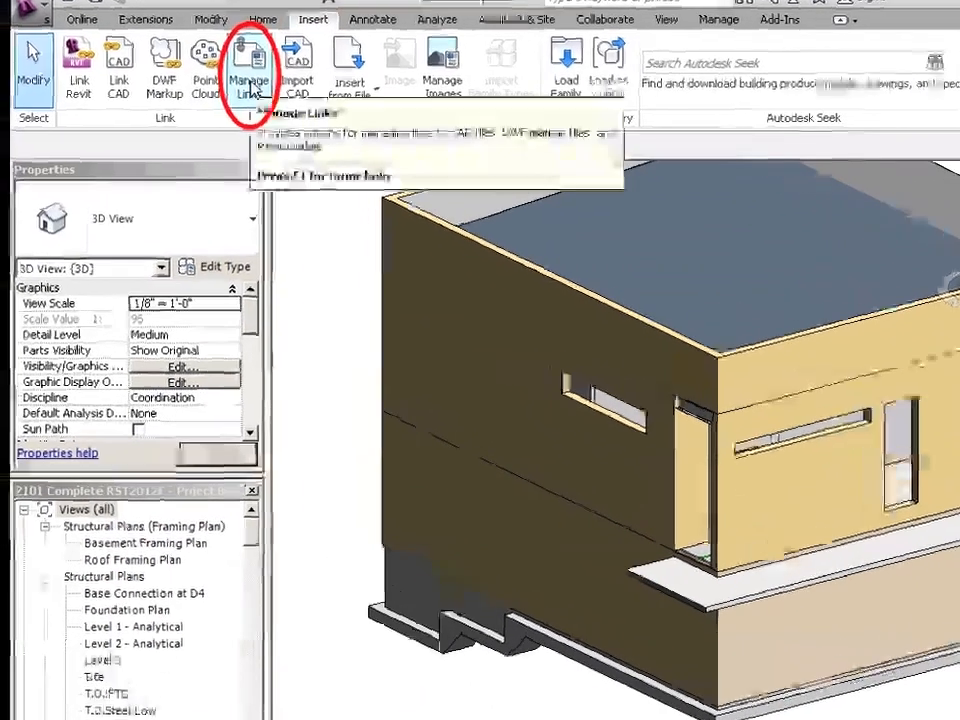
left_click(250, 68)
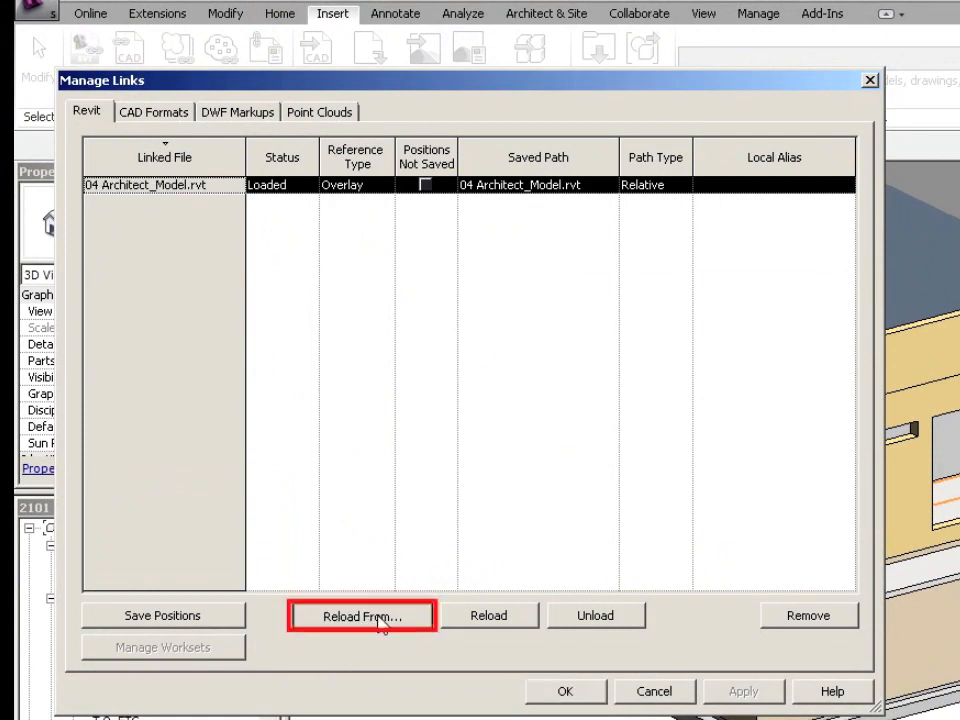
- Reload the architect link from 2101 Architect_Model.rvt and confirm
left_click(362, 616)
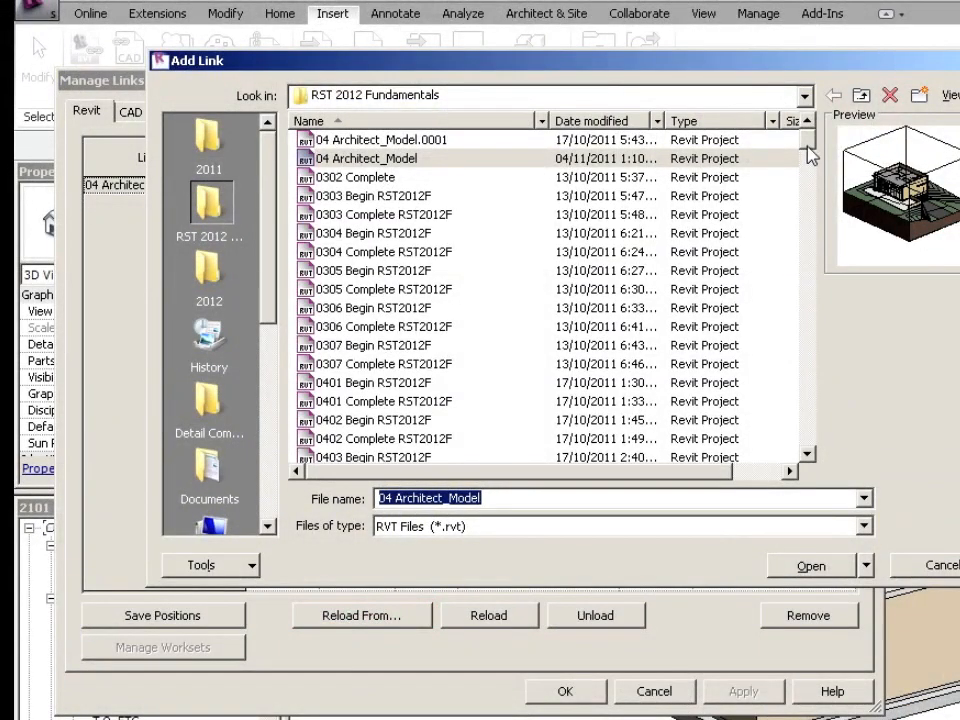
scroll("down", 3)
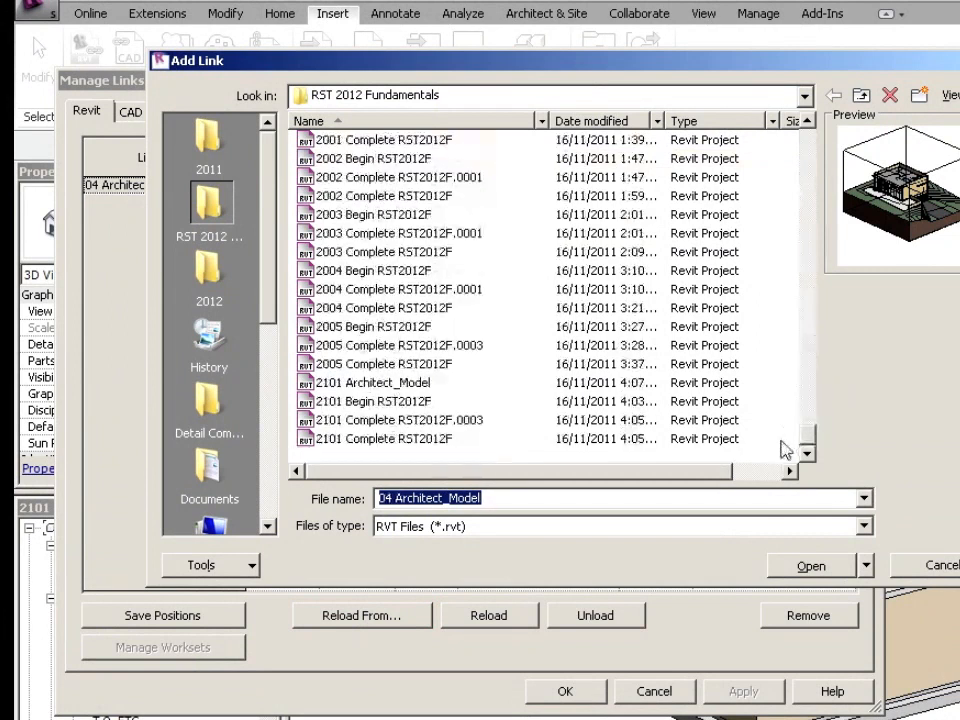
left_click(372, 382)
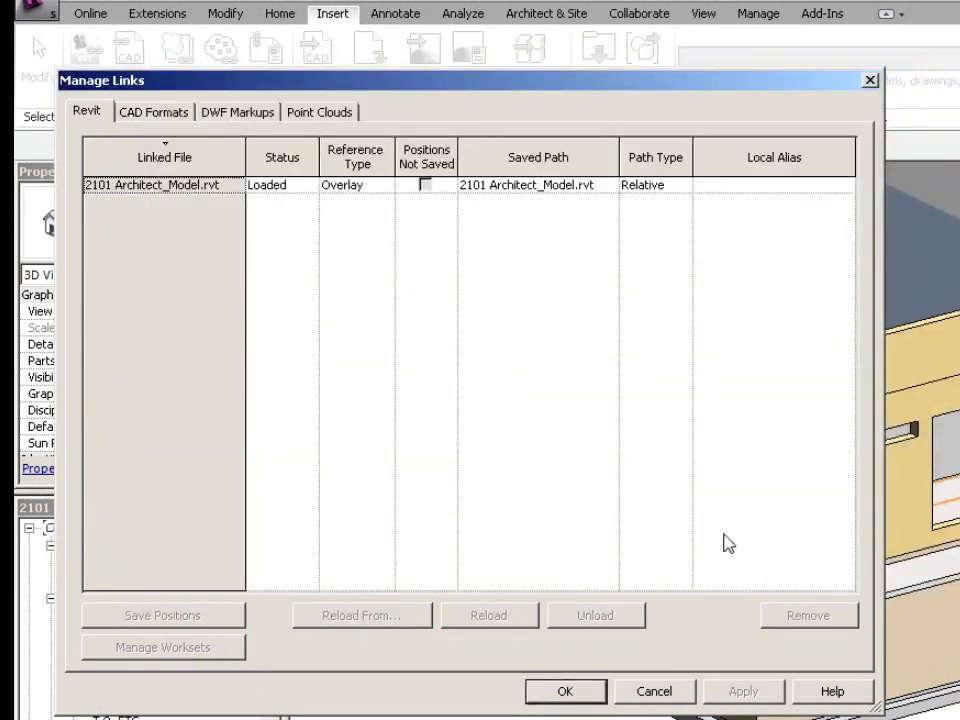
left_click(564, 692)
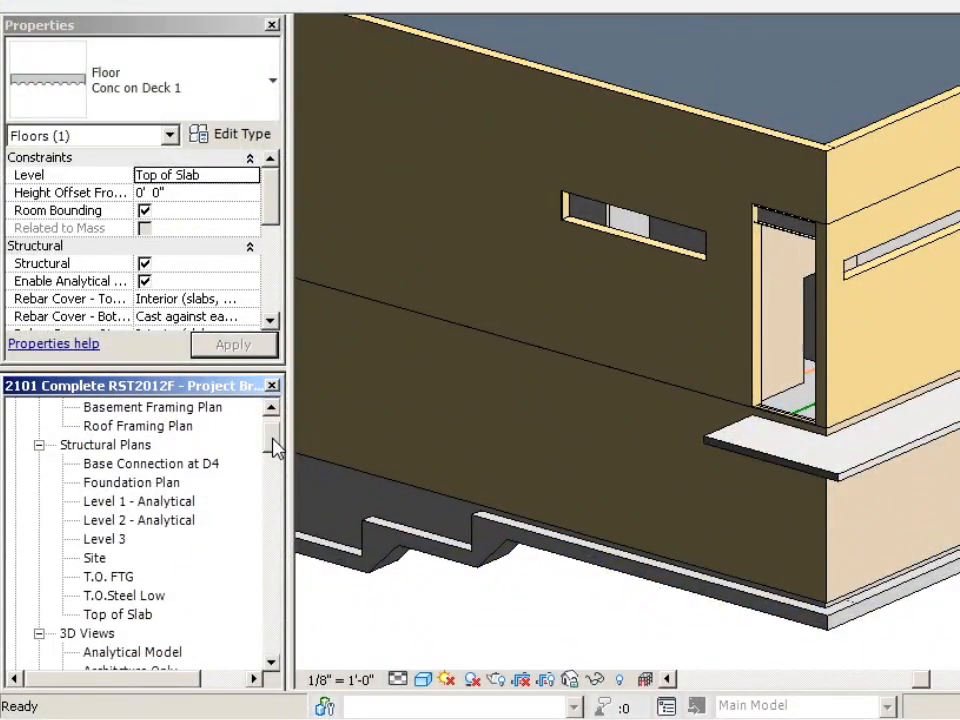
- Open the Live Section 3D view from the Project Browser
scroll("down", 3)
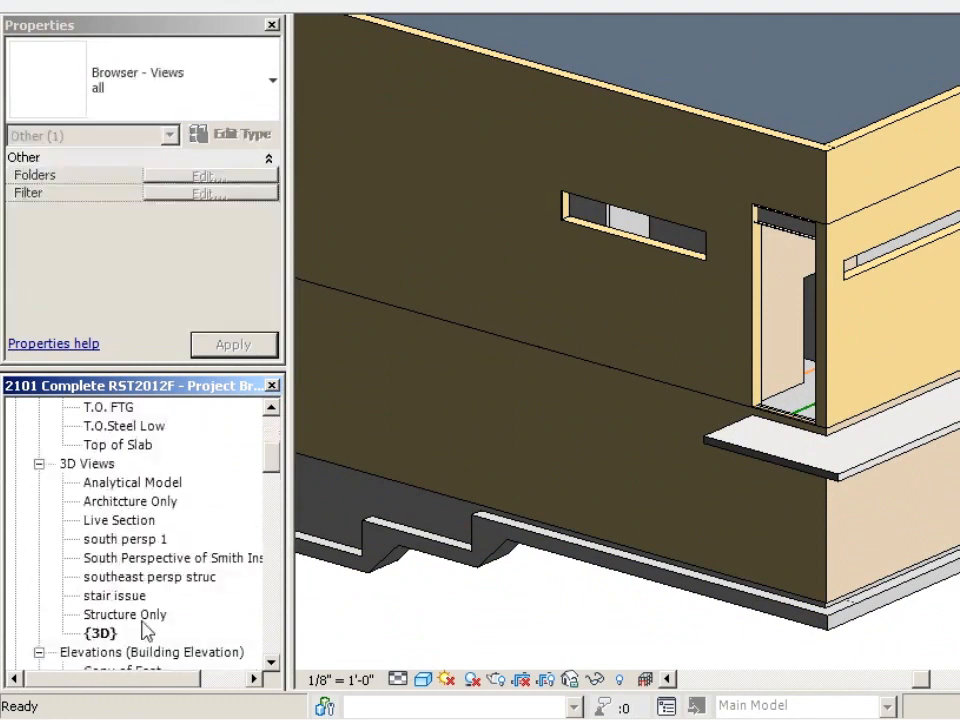
double_click(122, 520)
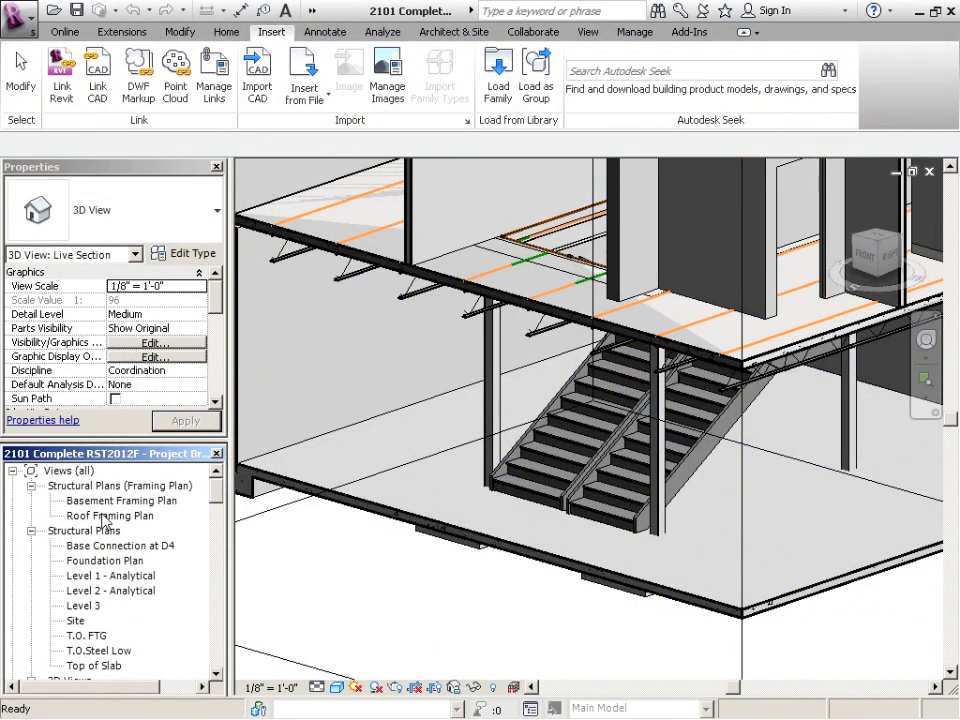
- Check the Foundation Plan, then select and delete the duplicate stair in 3D
double_click(104, 560)
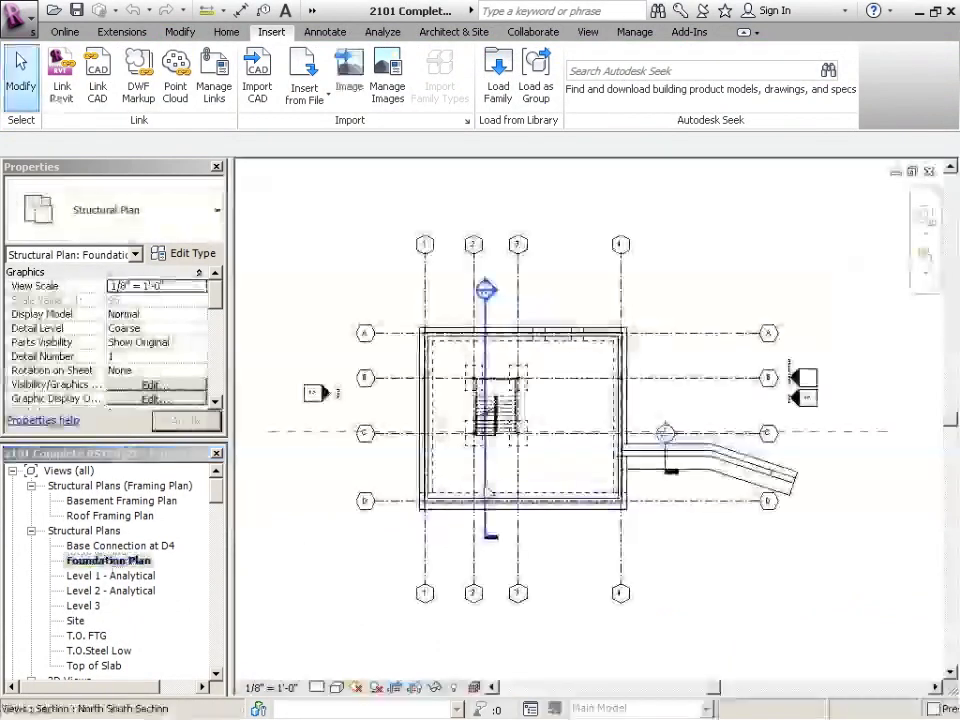
left_click(490, 410)
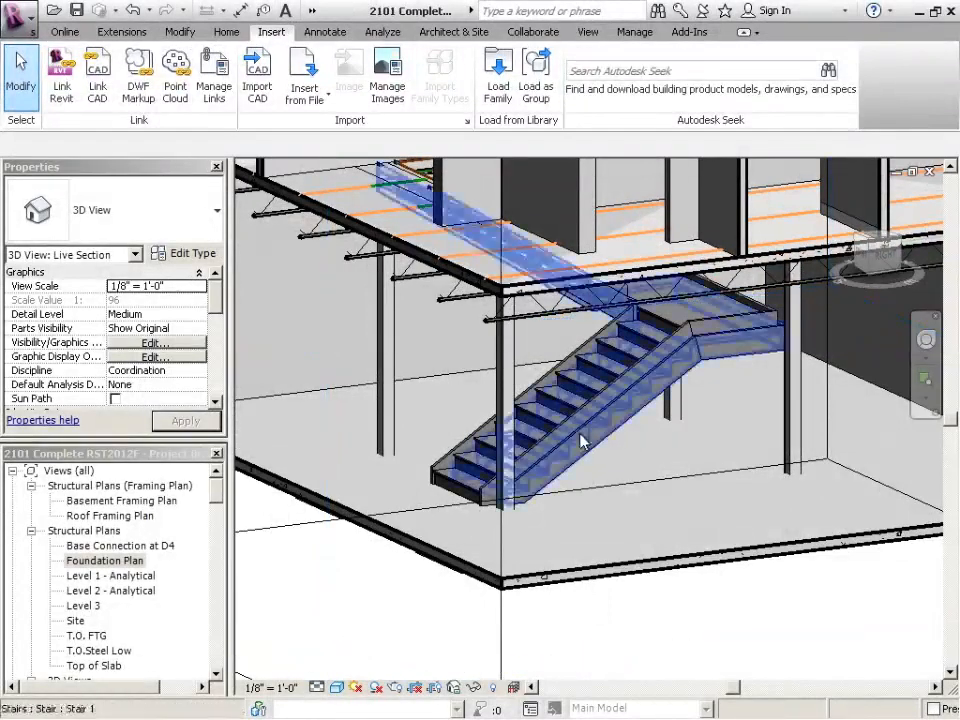
left_click(584, 440)
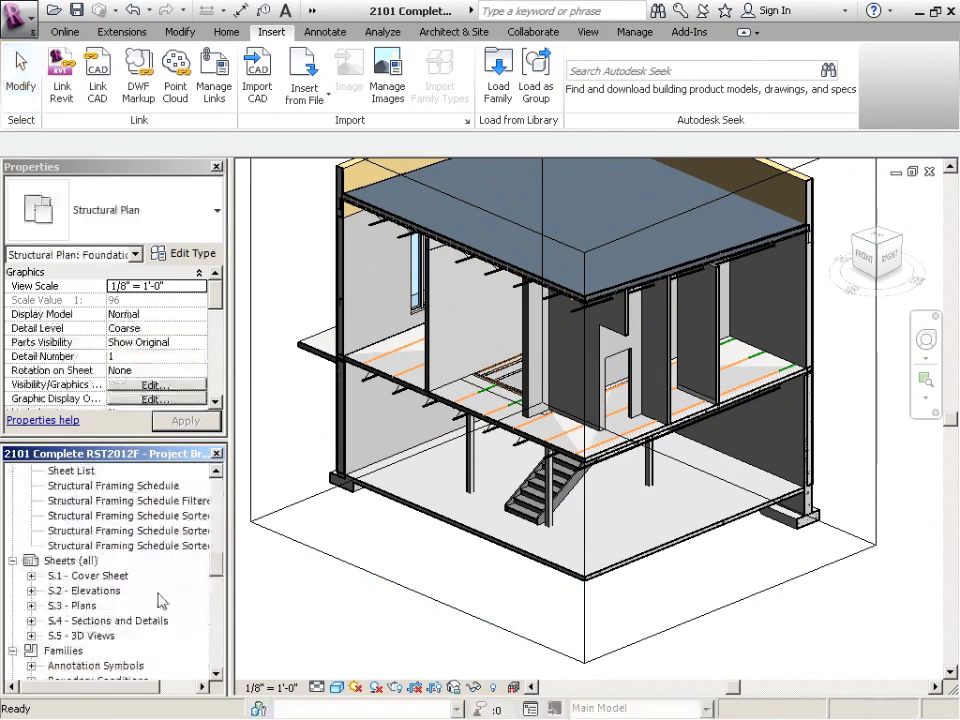
- Open sheet S.5 - 3D Views showing the four building views
double_click(84, 636)
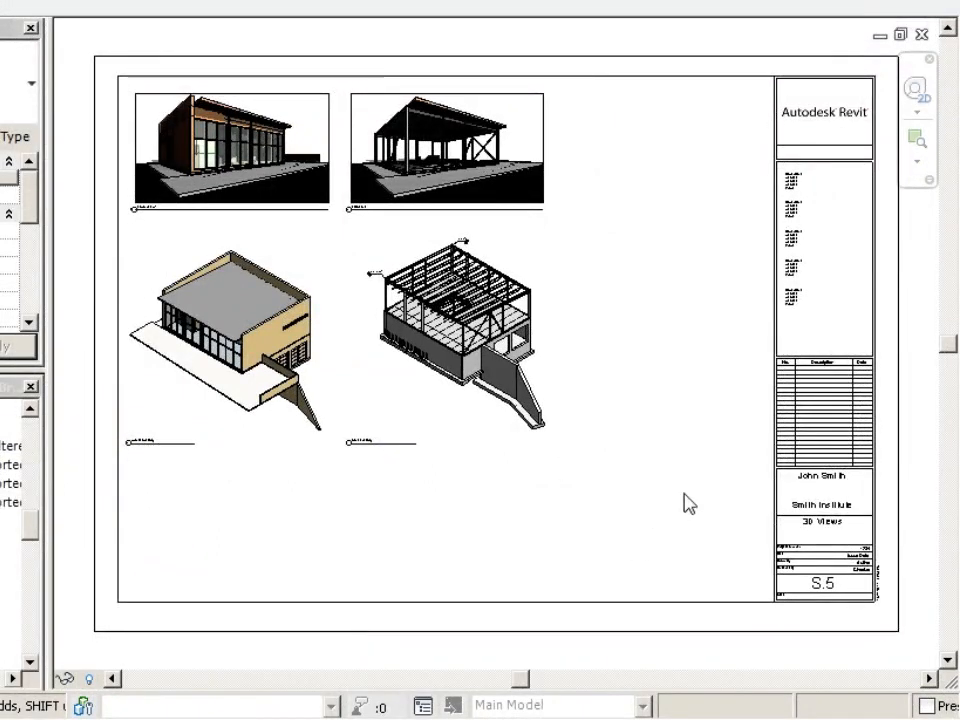
left_click(450, 336)
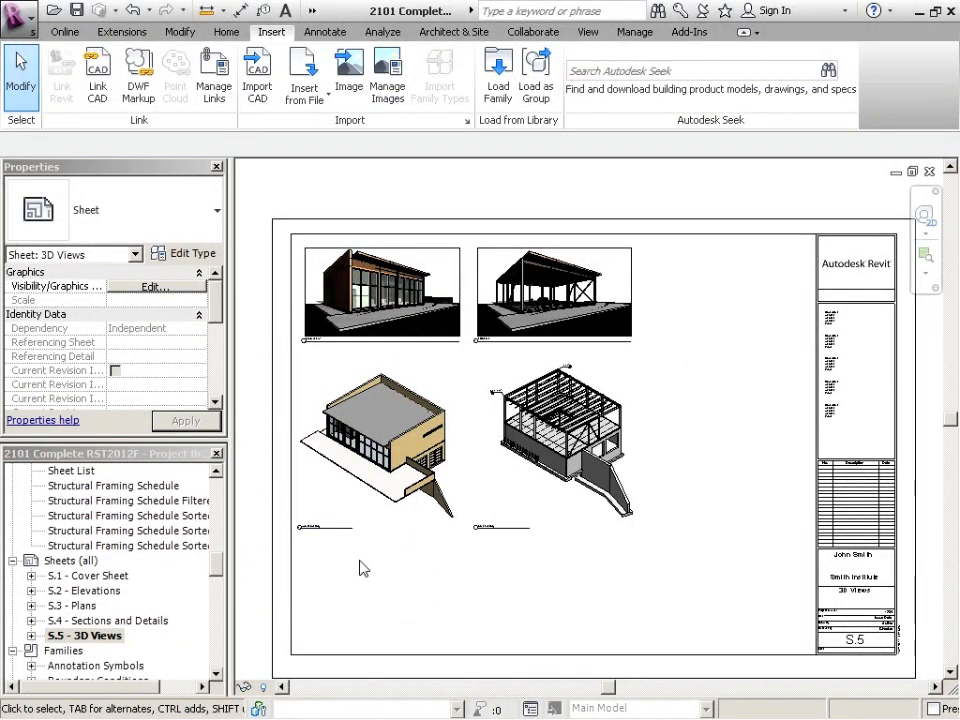
mouse_move(214, 76)
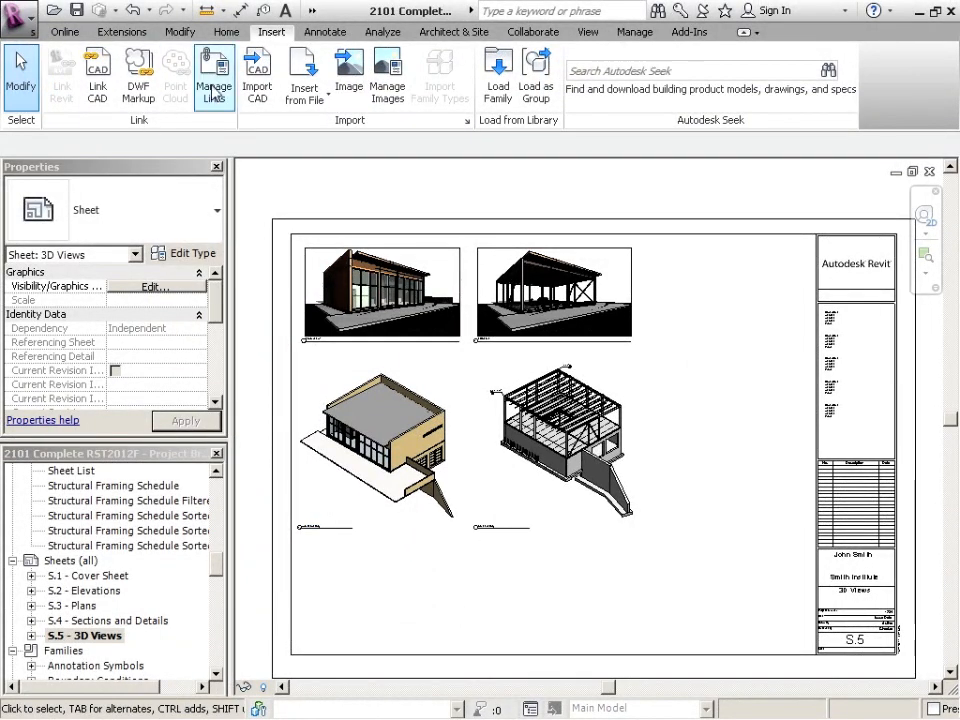